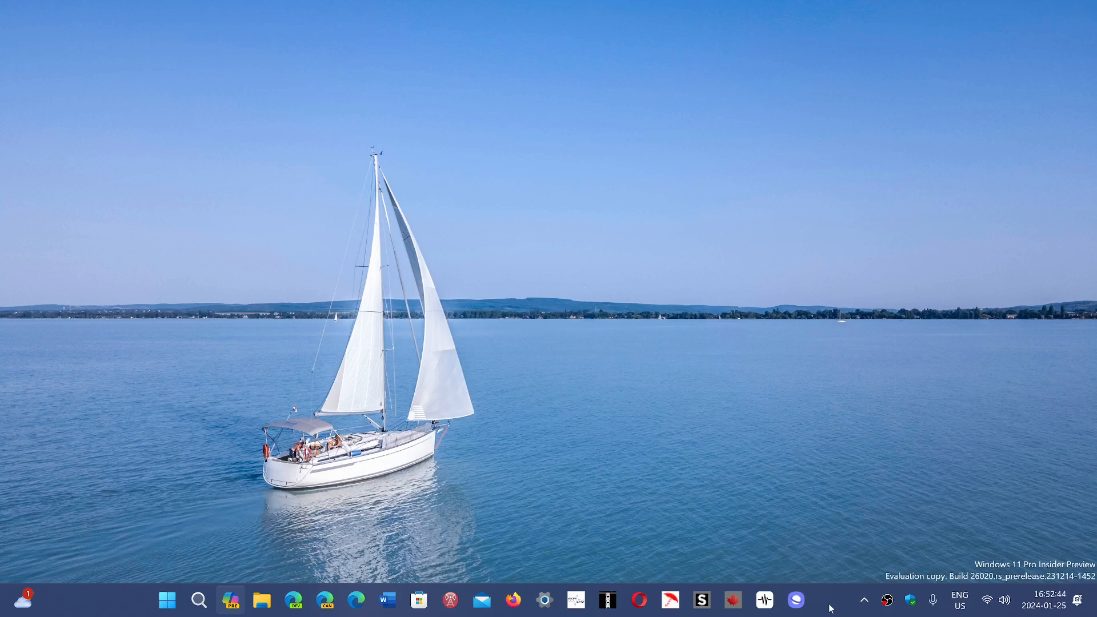
{"action": "mouse_move", "coordinate": [506, 539]}
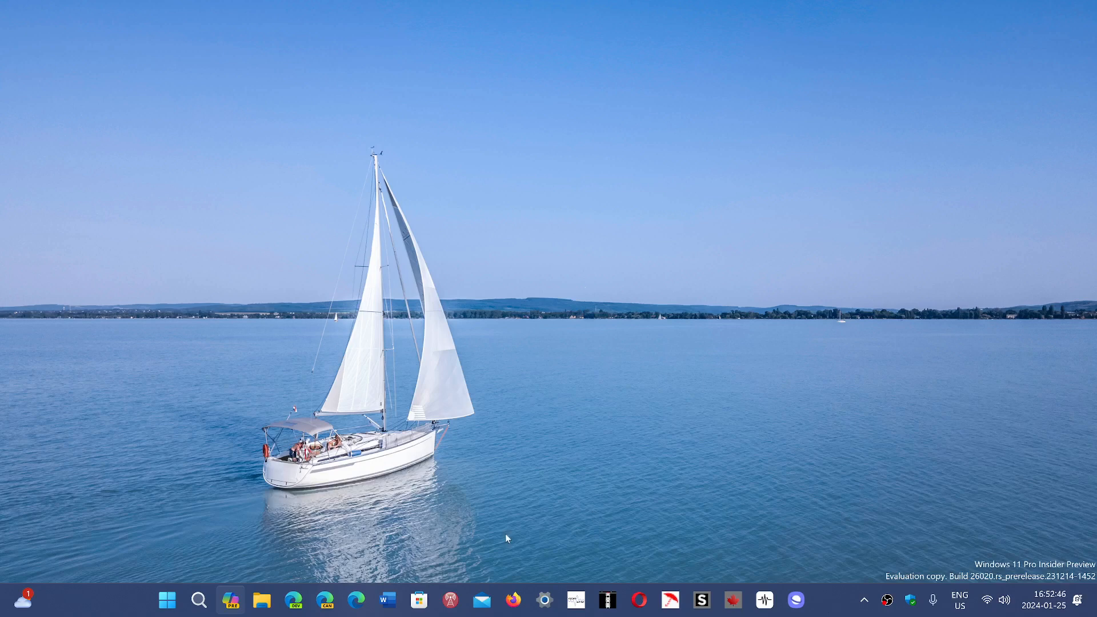
Open the Start menu from the taskbar to show pinned apps and empty Recommended.
{"action": "left_click", "coordinate": [167, 601]}
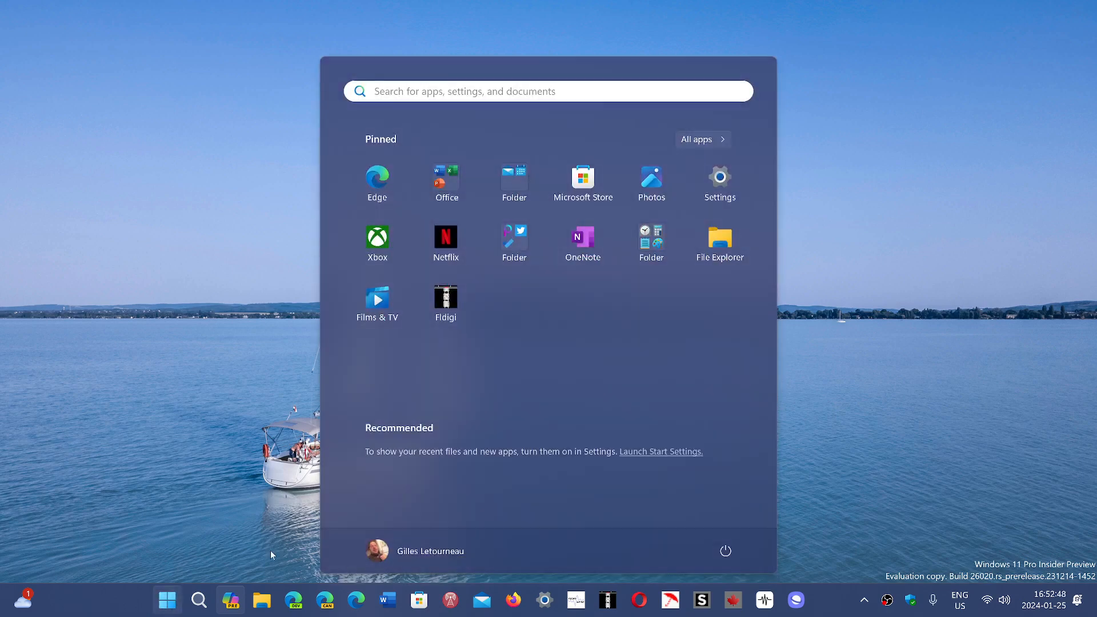
{"action": "mouse_move", "coordinate": [938, 371]}
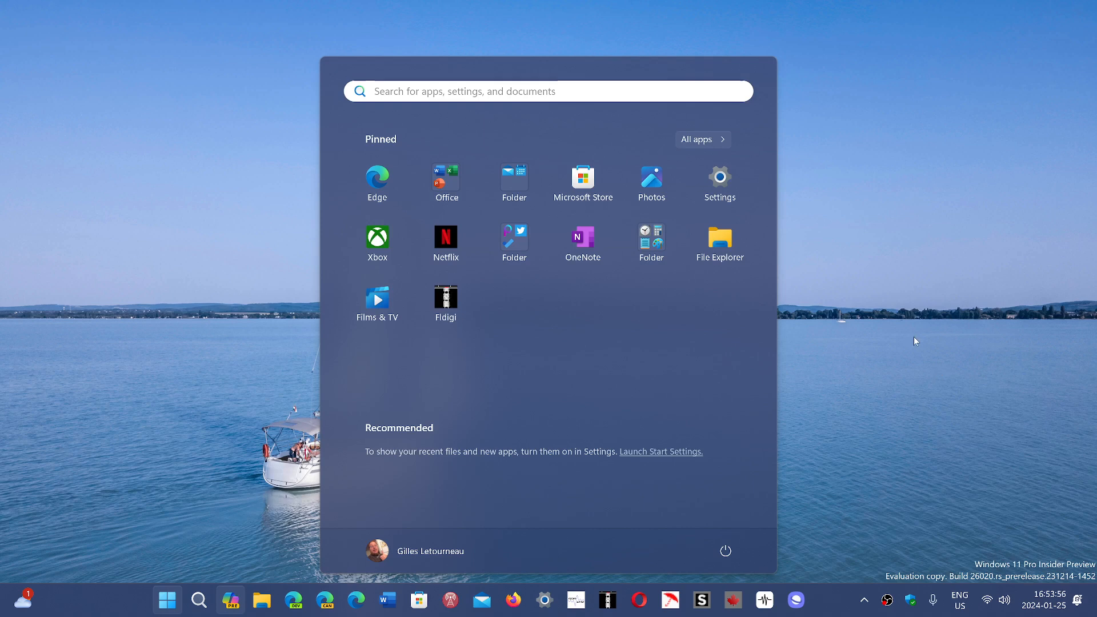
Launch Settings from Start and go to the Windows Update page.
{"action": "left_click", "coordinate": [720, 176]}
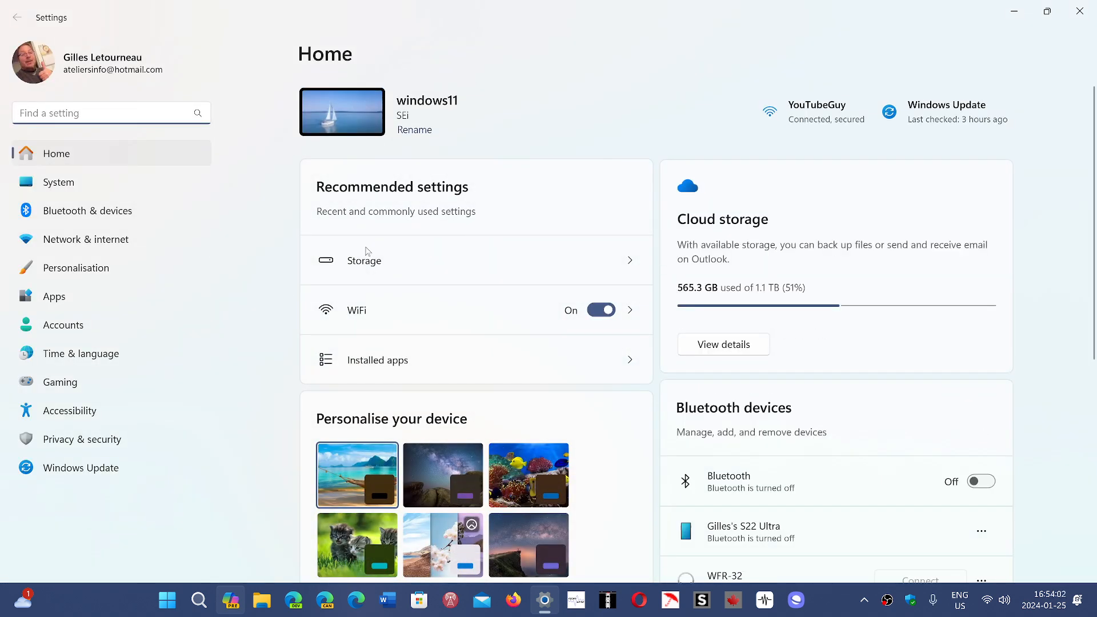
{"action": "mouse_move", "coordinate": [156, 472]}
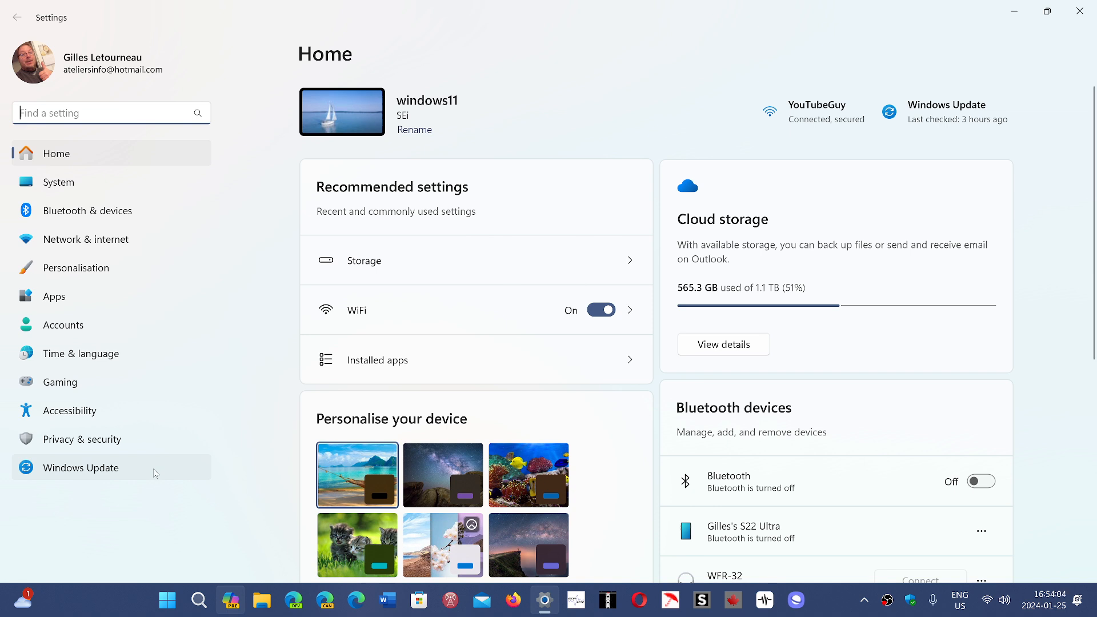
{"action": "mouse_move", "coordinate": [1082, 10]}
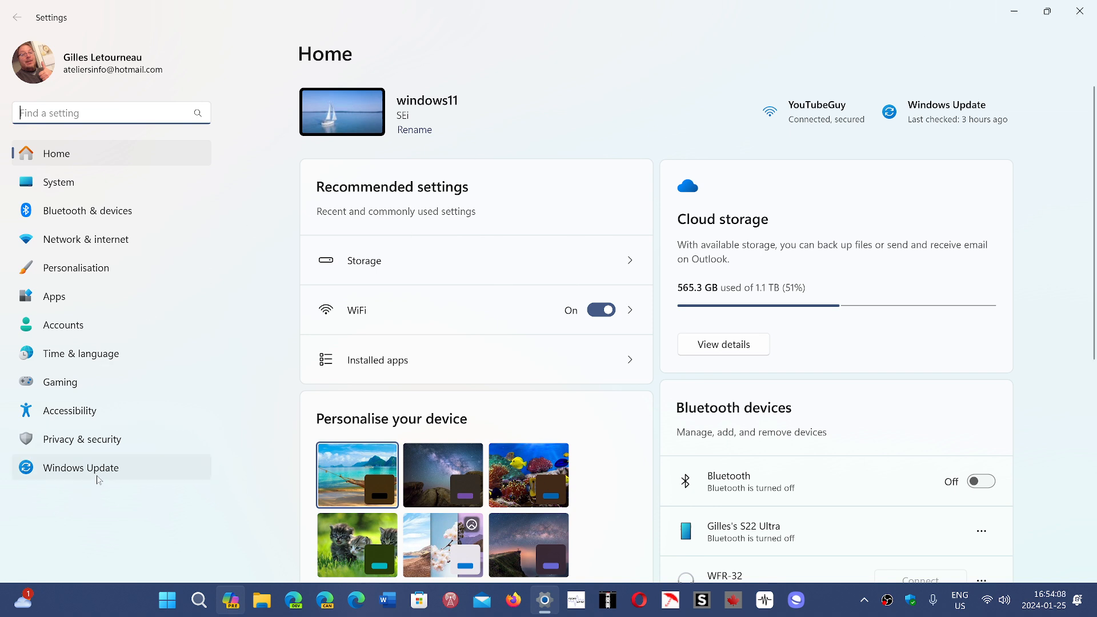
{"action": "left_click", "coordinate": [80, 468]}
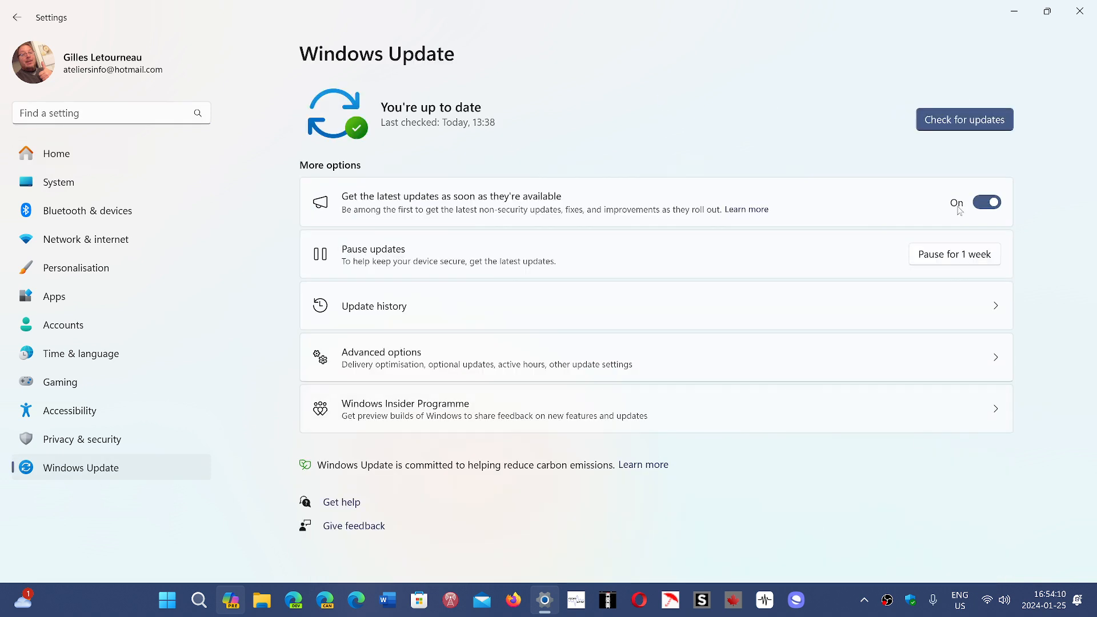
{"action": "mouse_move", "coordinate": [713, 119]}
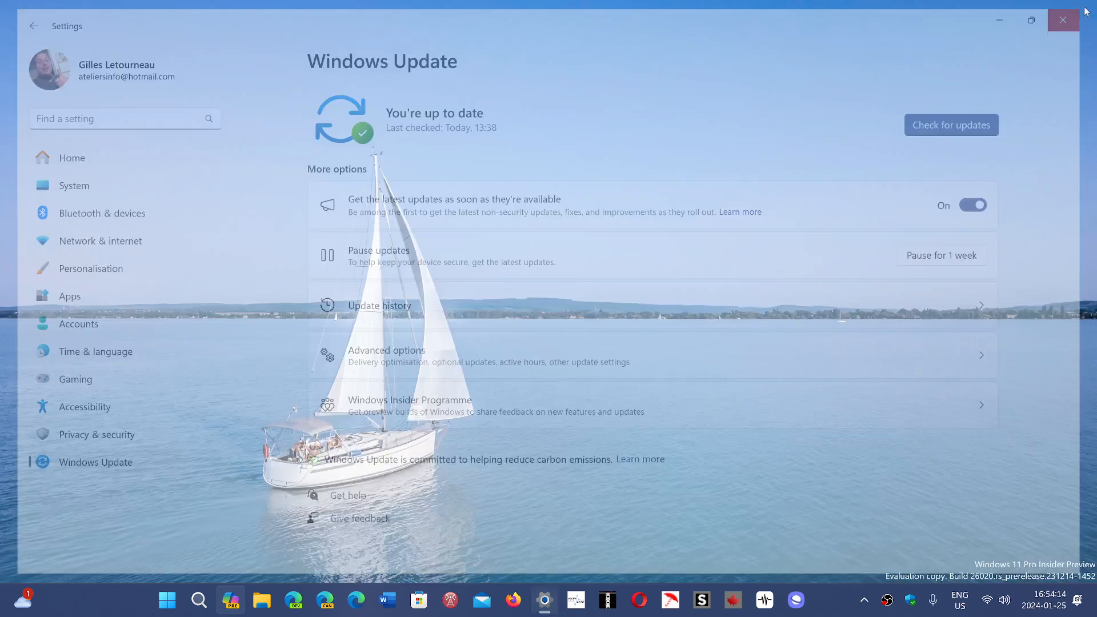
Close the Settings window to return to the sailboat desktop.
{"action": "left_click", "coordinate": [1063, 20]}
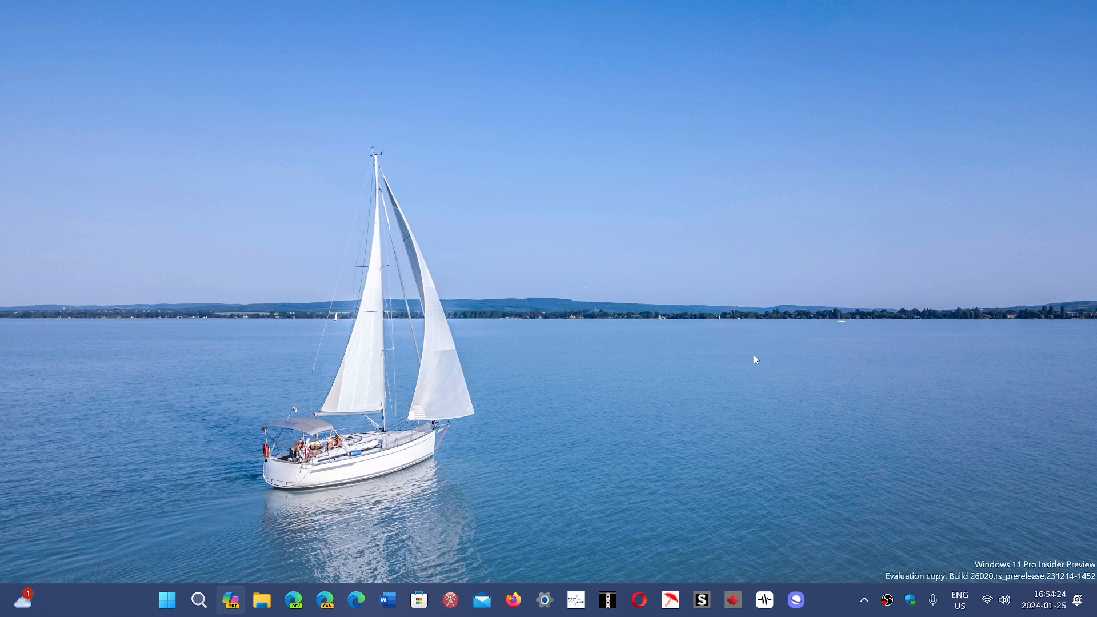
{"action": "mouse_move", "coordinate": [667, 358]}
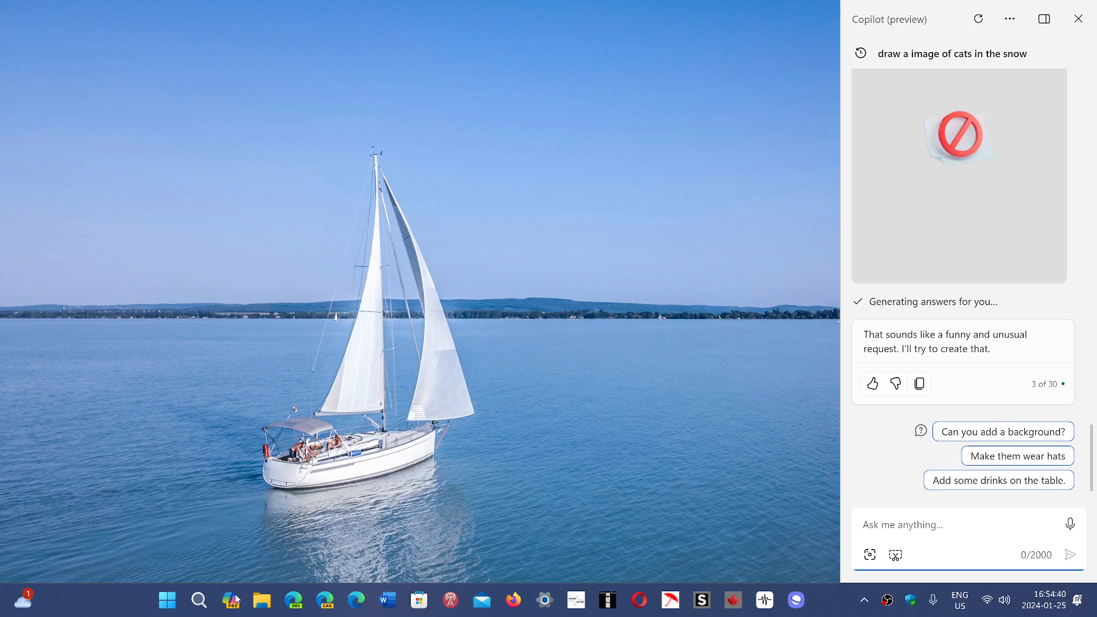
{"action": "mouse_move", "coordinate": [603, 437]}
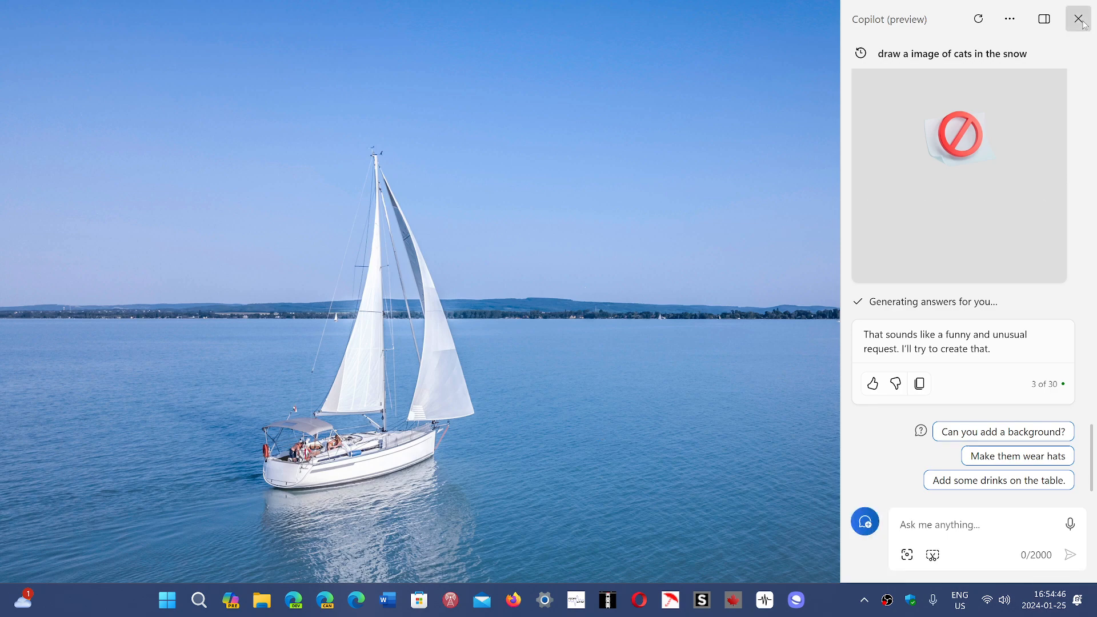
Close the Copilot pane with its top-right X button.
{"action": "left_click", "coordinate": [1079, 19]}
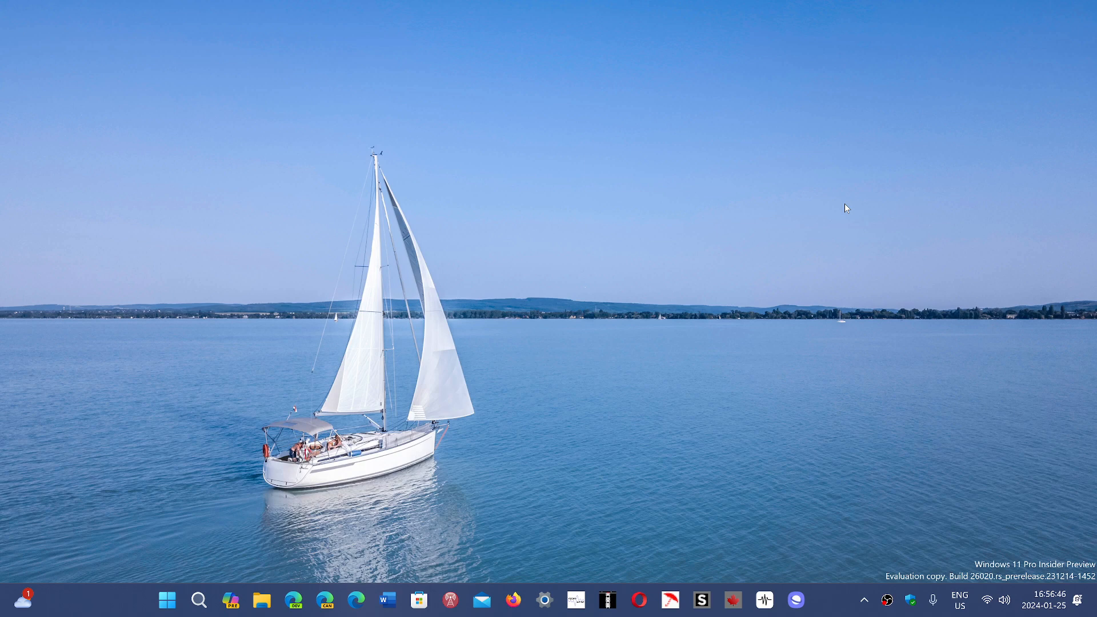
{"action": "mouse_move", "coordinate": [785, 479]}
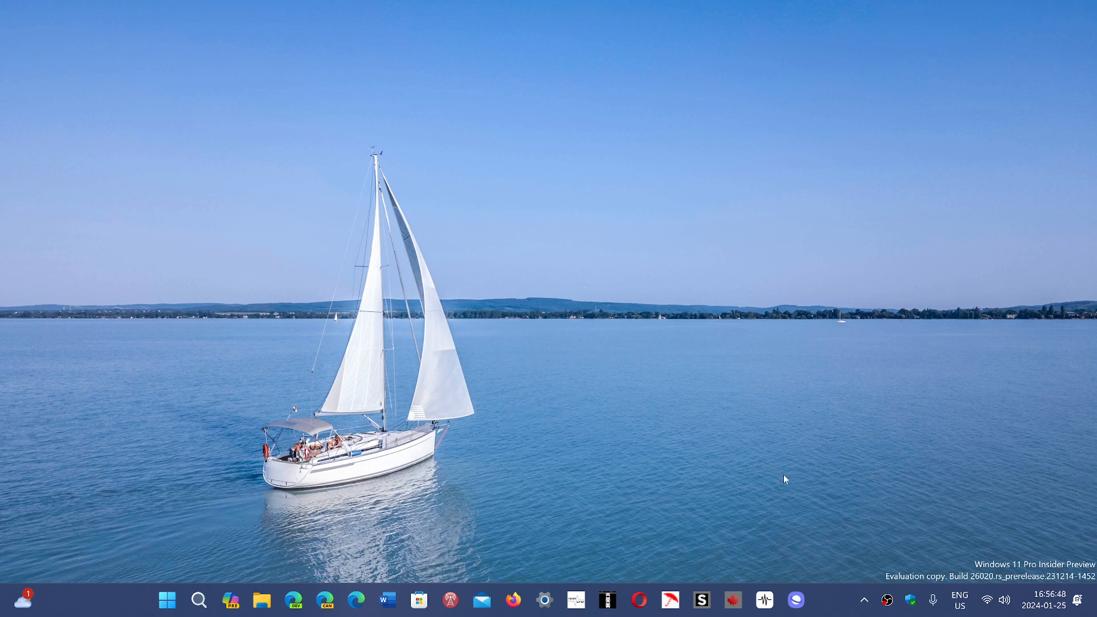
{"action": "mouse_move", "coordinate": [835, 596]}
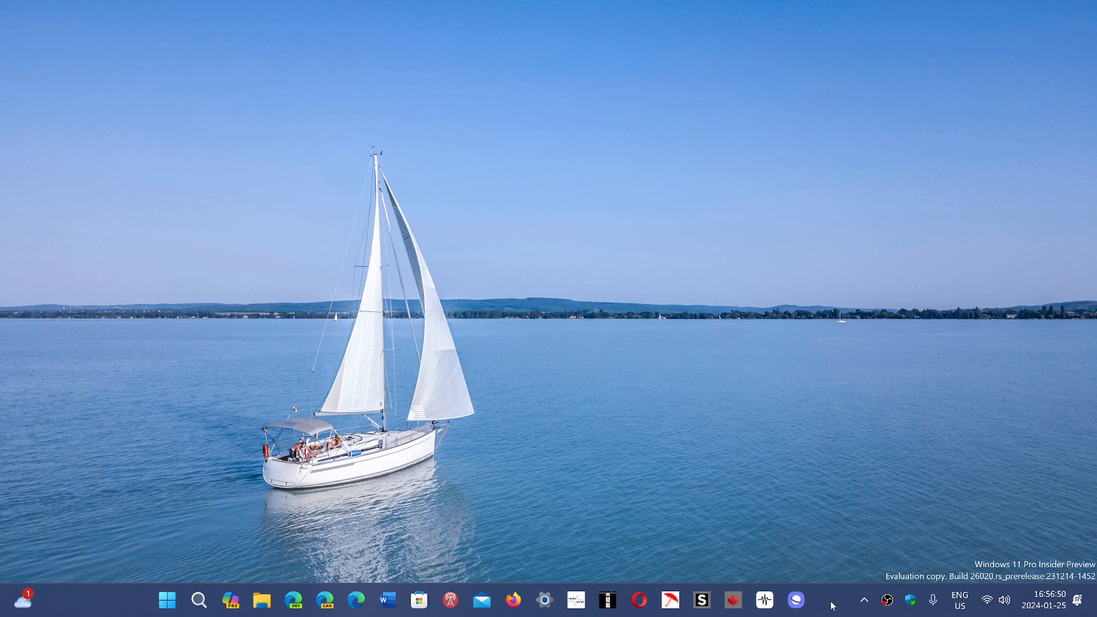